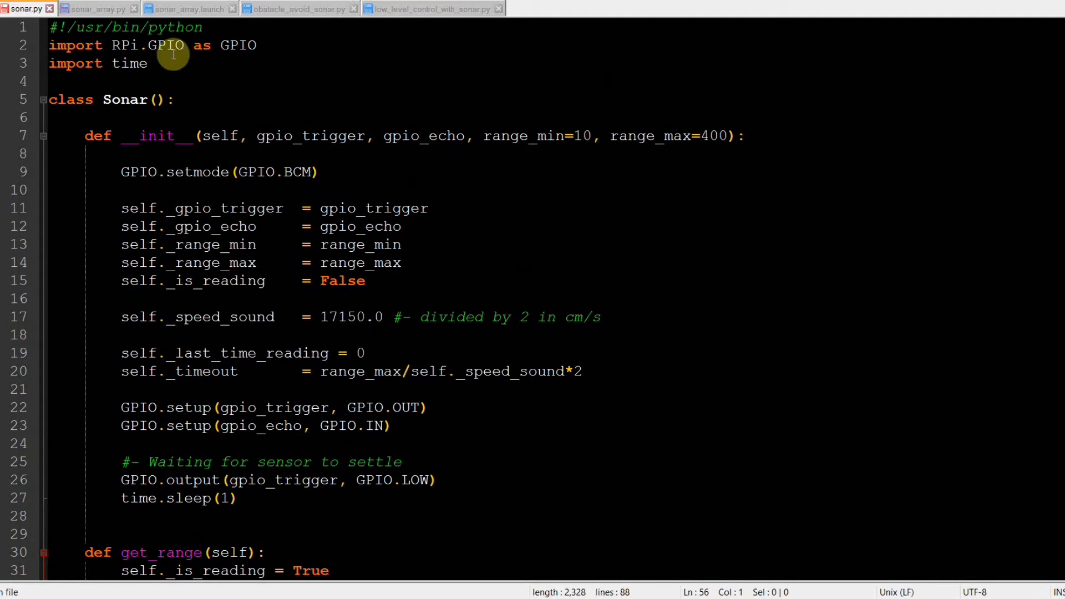
- Review the get_range method in sonar.py, then switch to the sonar_array.py file
left_click(55, 99)
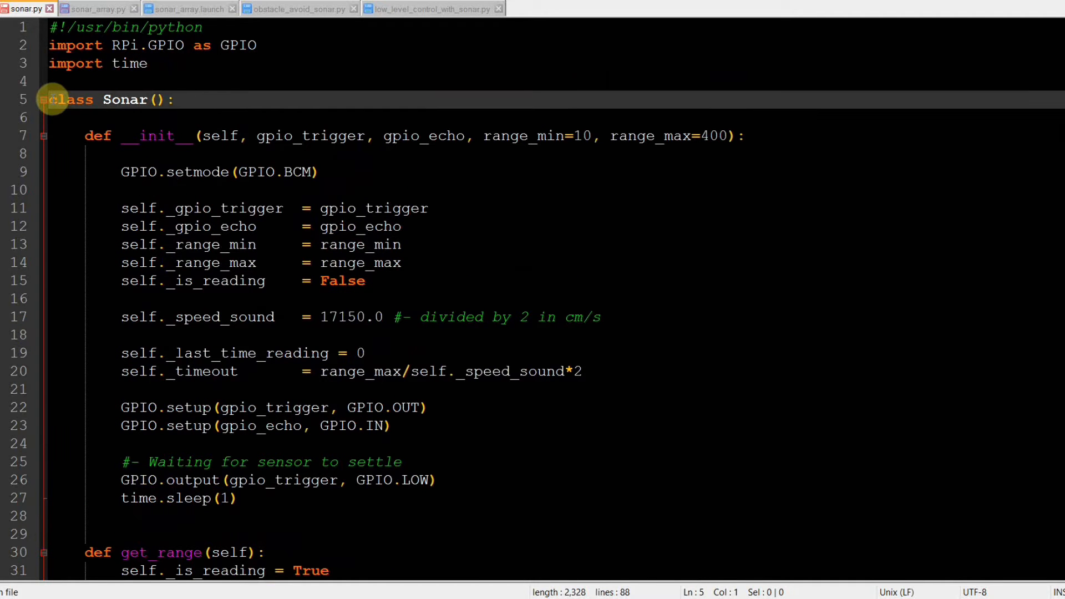
mouse_move(80, 307)
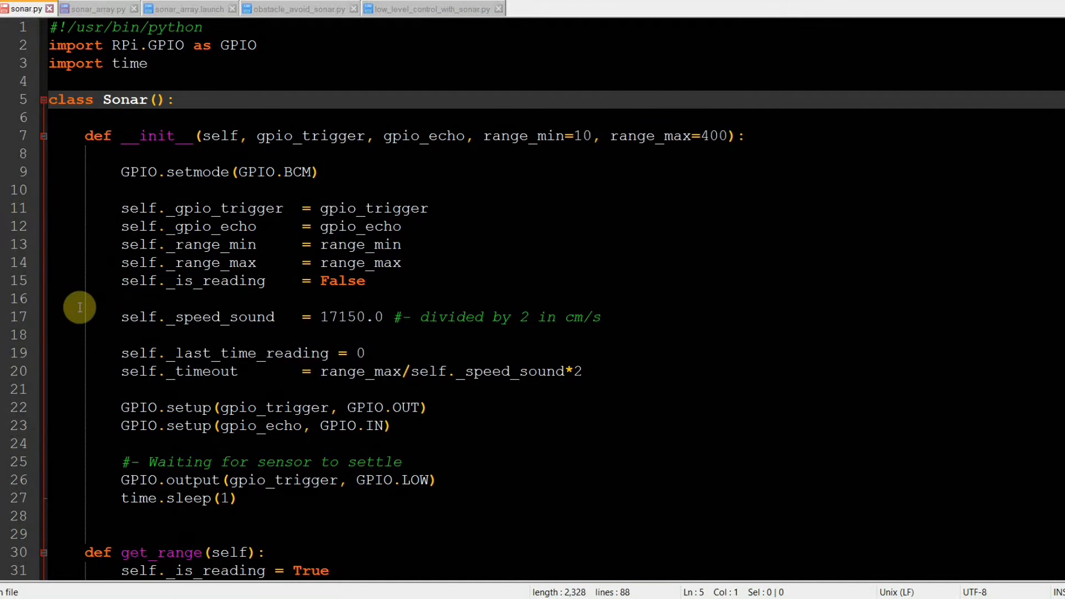
scroll("down", 3)
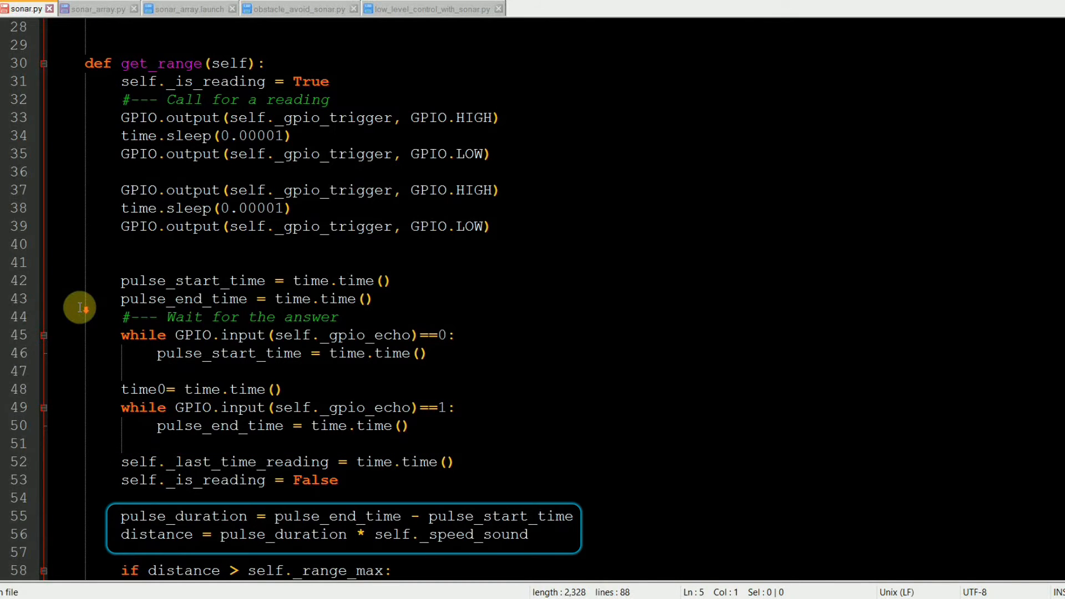
left_click(96, 9)
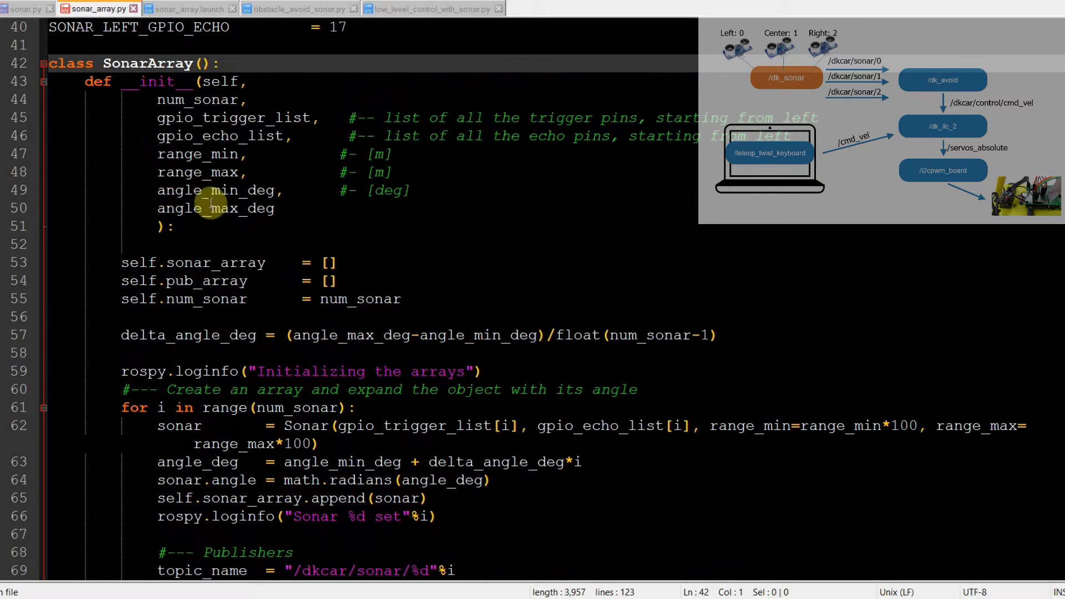
scroll("down", 3)
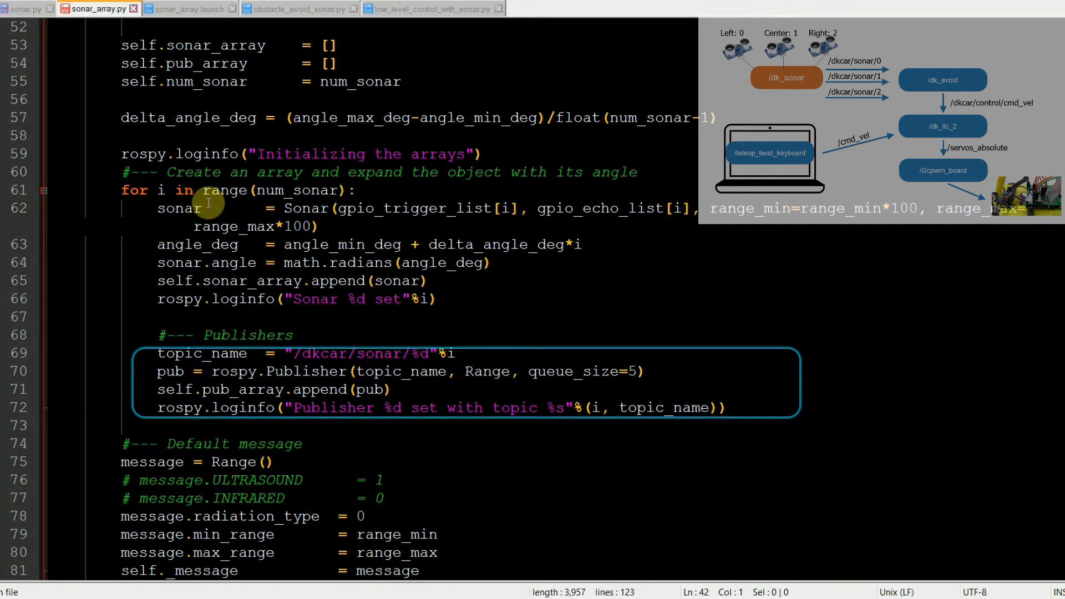
scroll("down", 3)
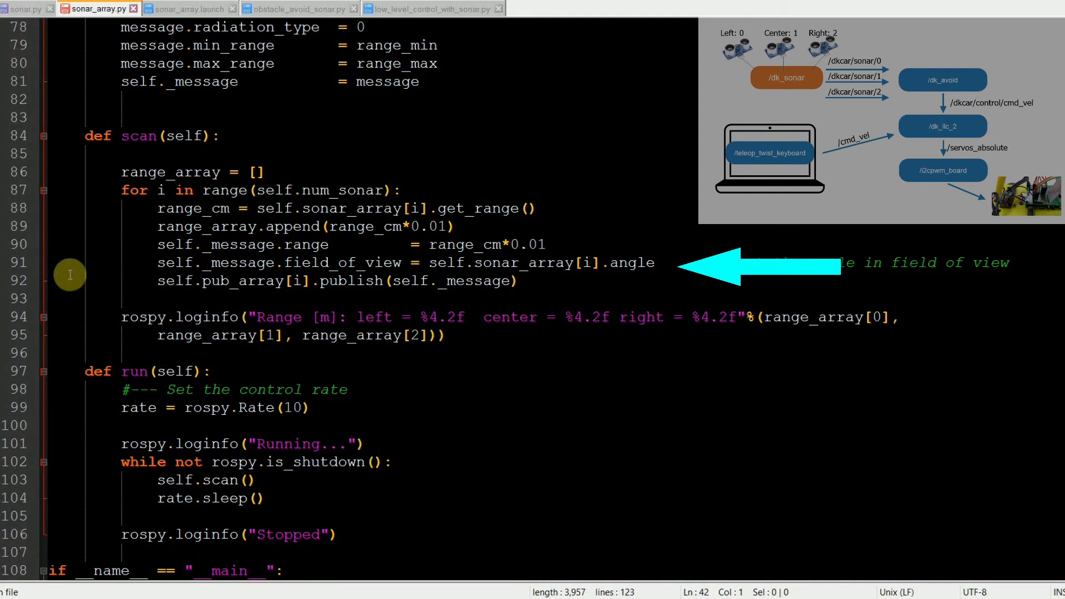
- Review ObstAvoid's update_range, get_control_action and get_signed_steer methods in obstacle_avoid_sonar.py
left_click(295, 9)
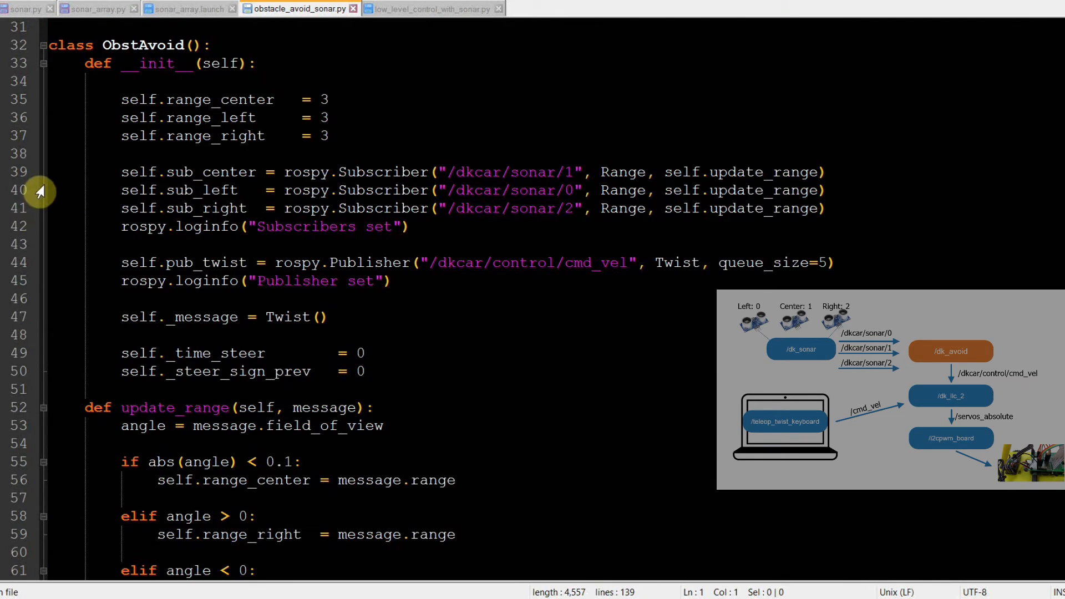
mouse_move(74, 211)
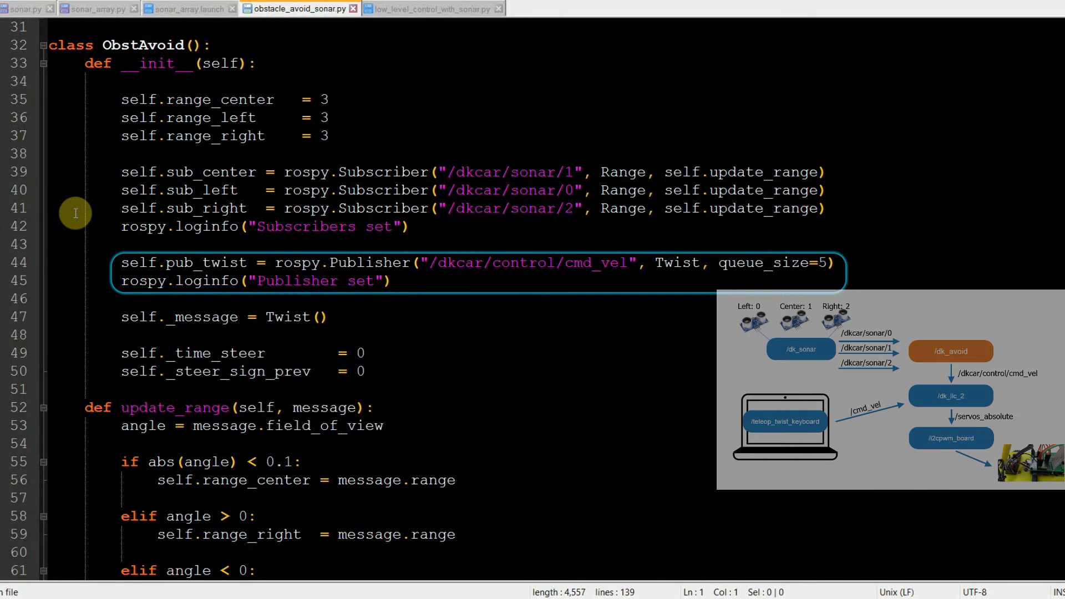
scroll("down", 3)
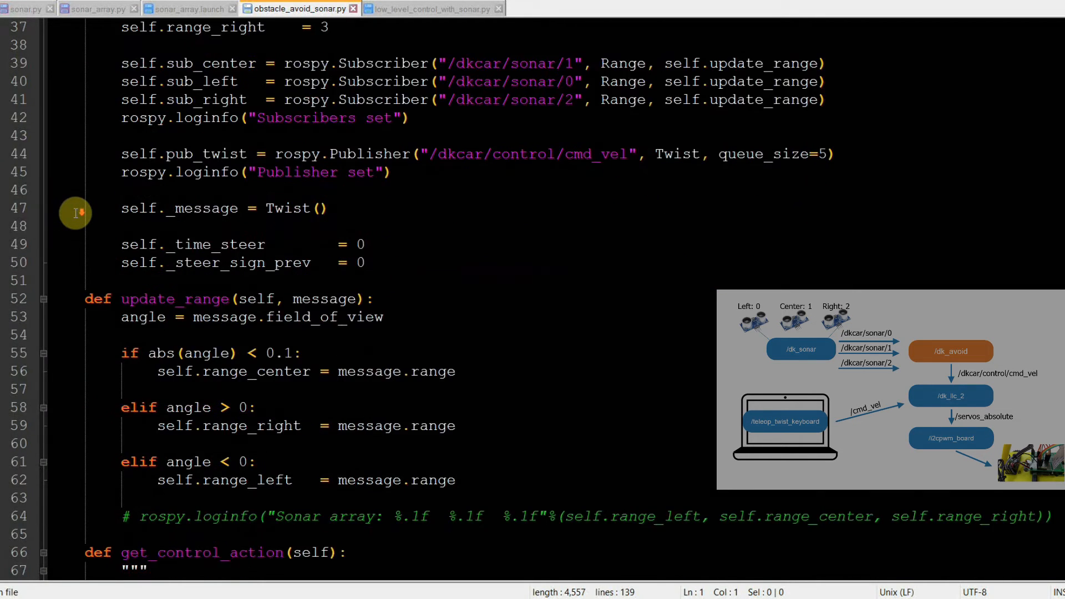
scroll("down", 3)
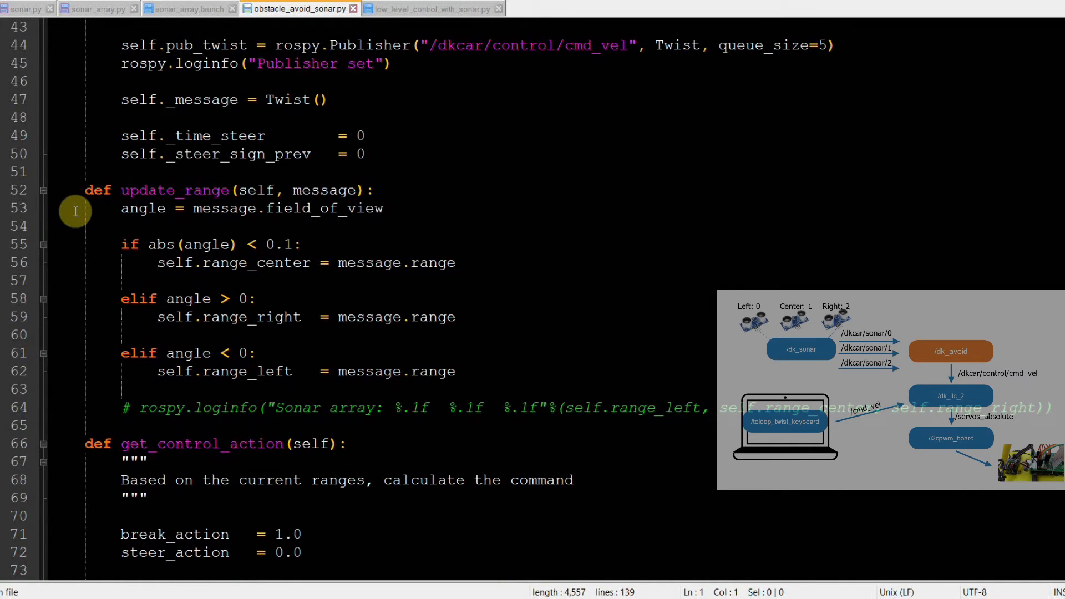
scroll("down", 3)
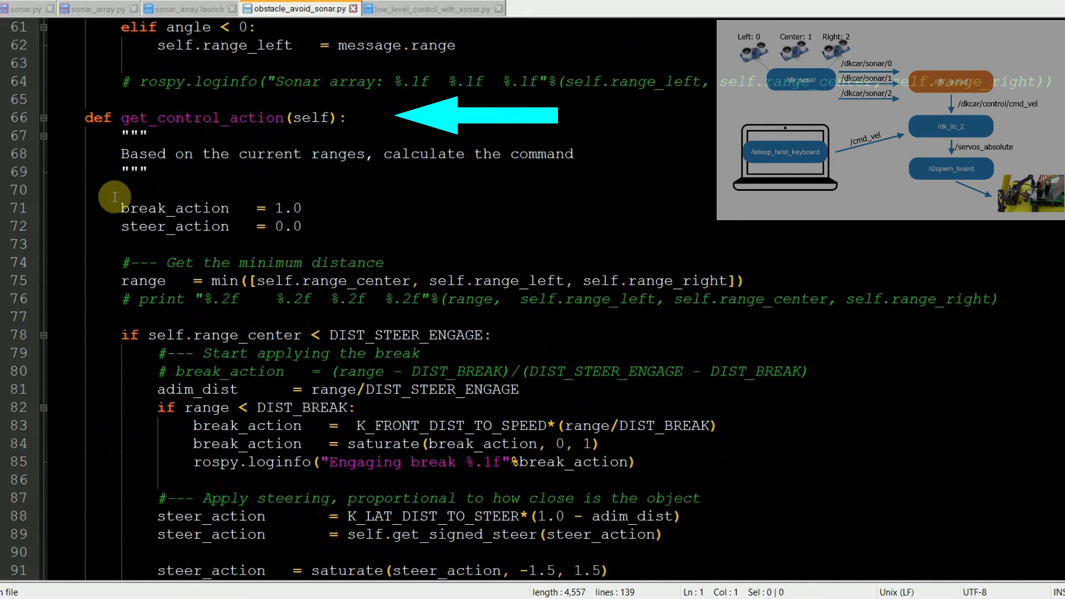
scroll("down", 3)
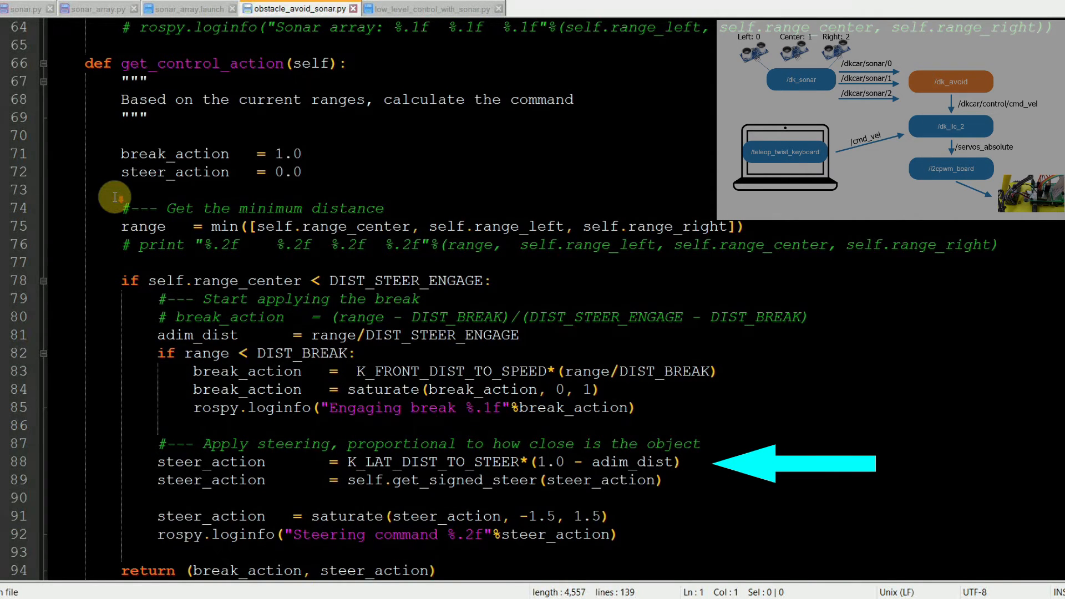
scroll("down", 3)
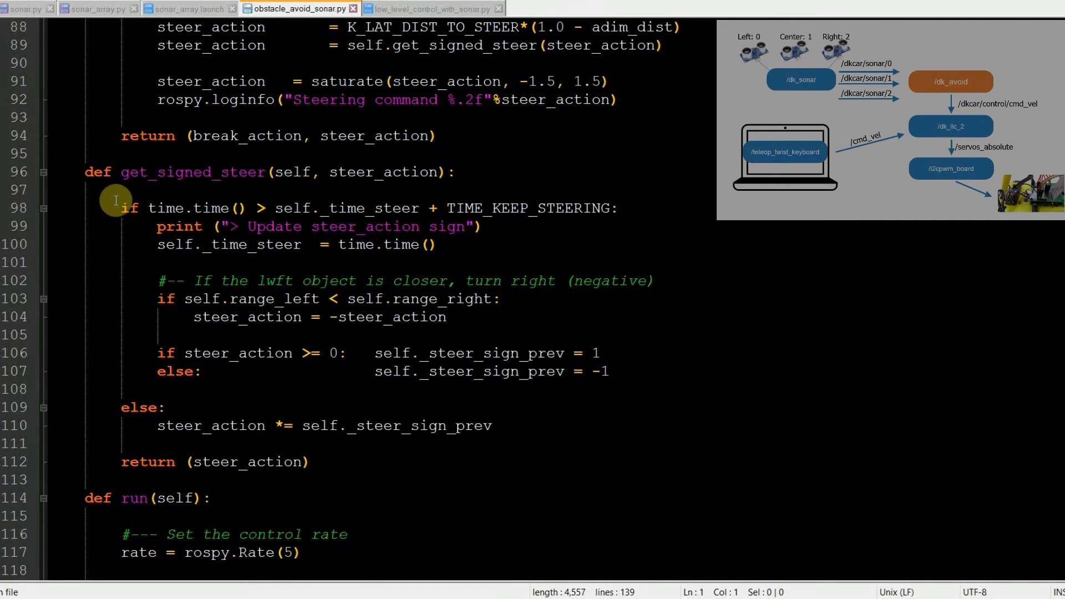
scroll("up", 3)
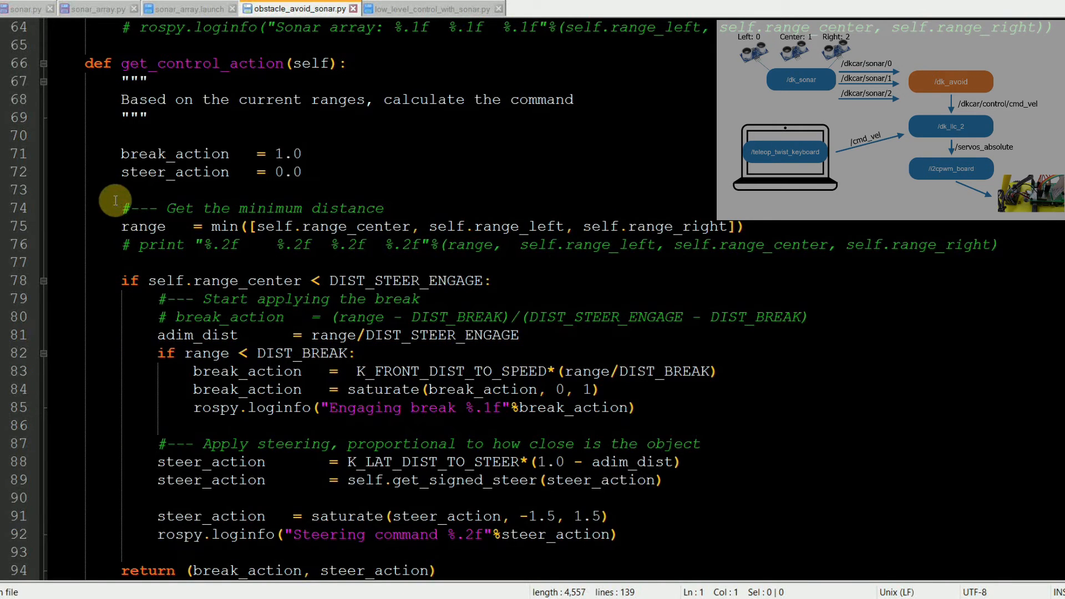
- Check the sonar range output, then bring up low_level_control_with_sonar.py with its DkLowLevelCtrl node
left_click(189, 8)
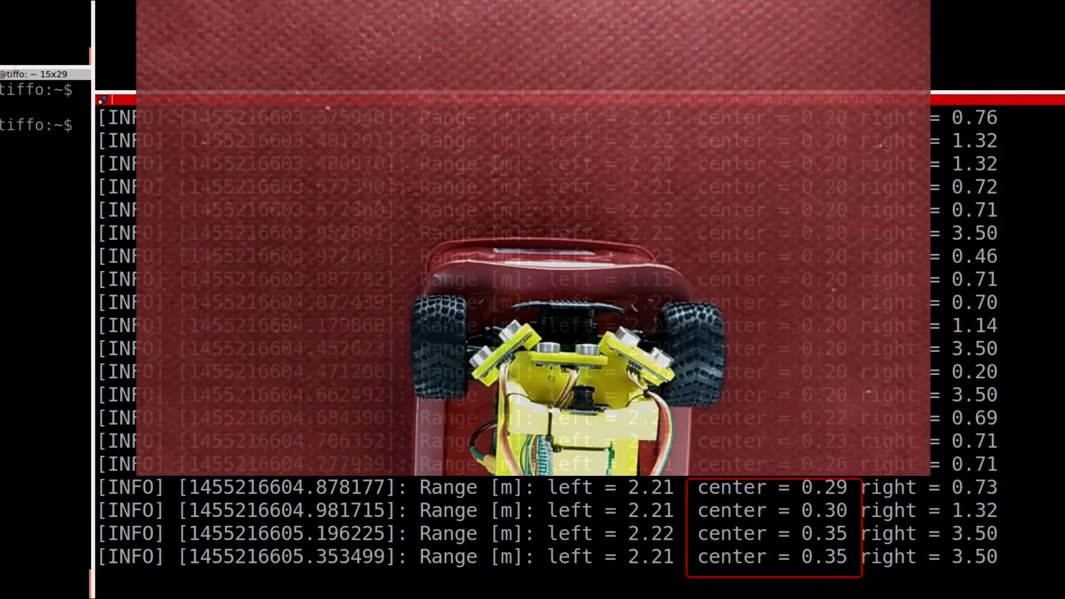
left_click(436, 7)
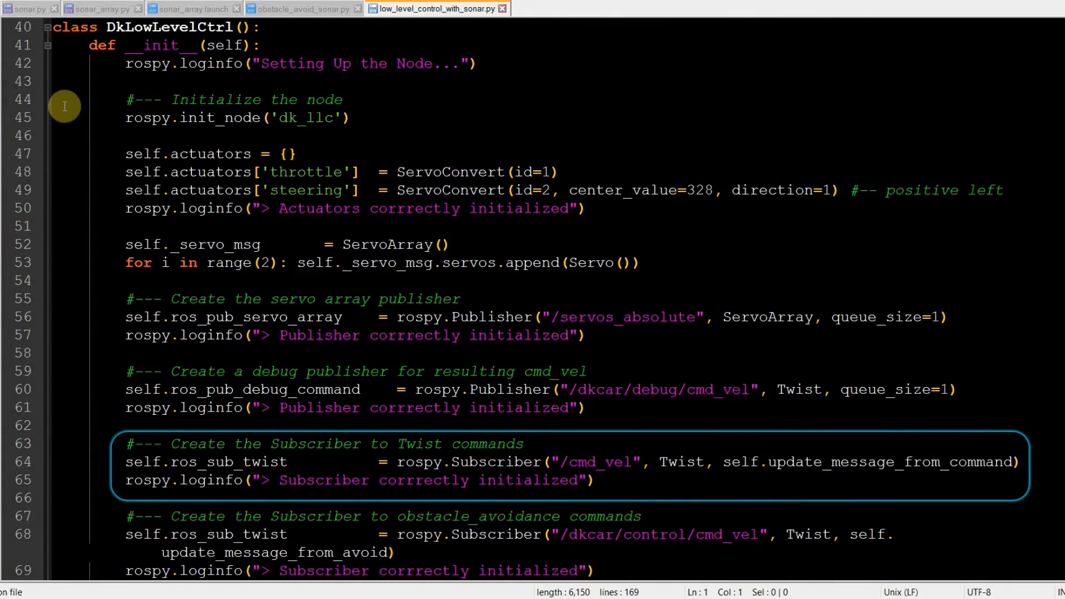
mouse_move(26, 310)
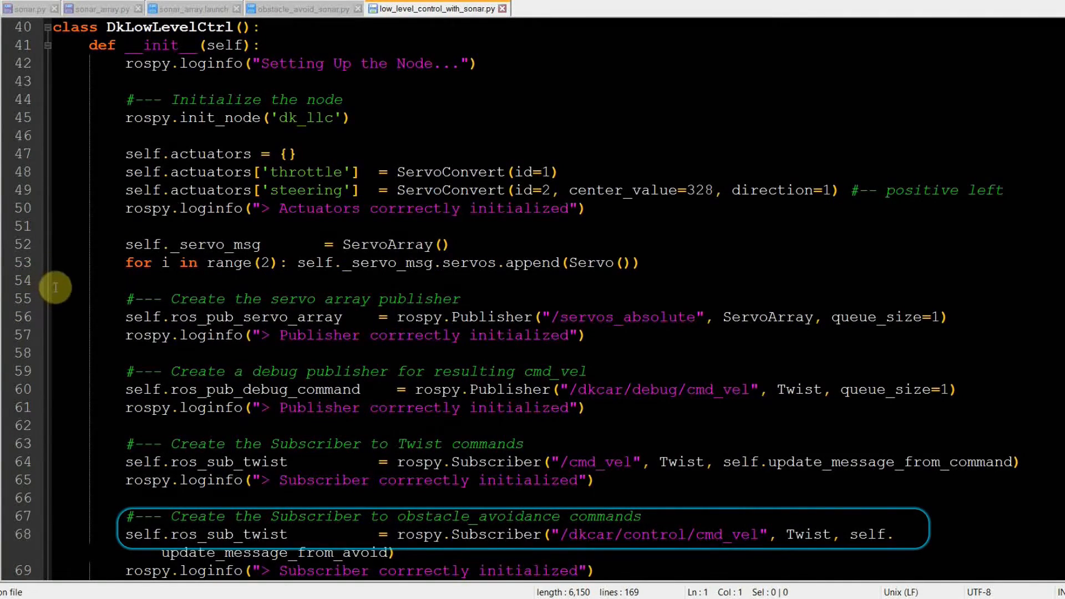
- Review the velocity-command subscribers in low_level_control_with_sonar.py, then switch to avoidance_demo.launch
scroll("down", 3)
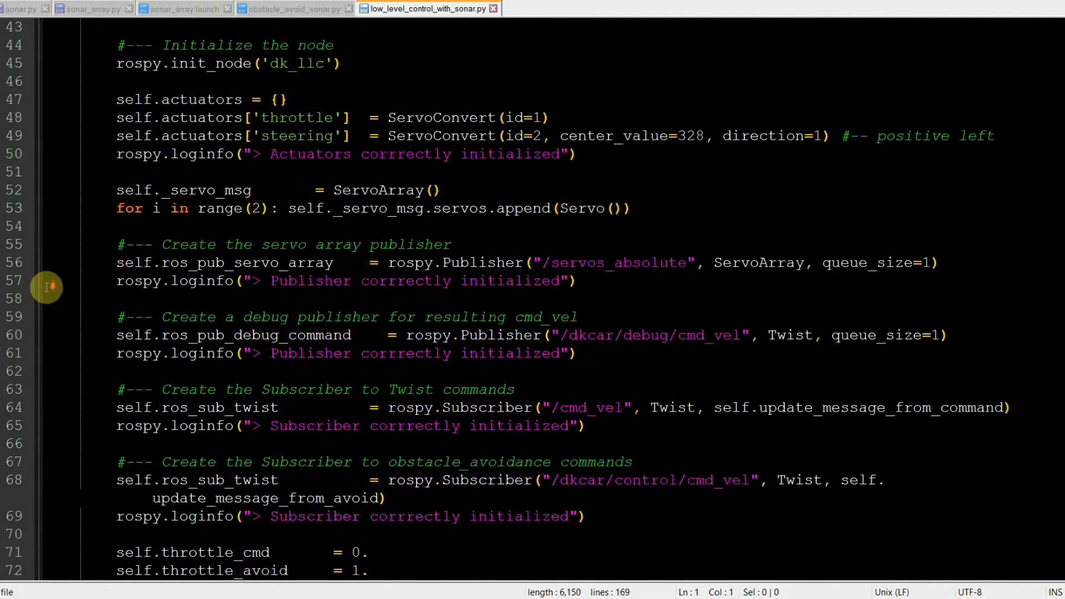
scroll("down", 3)
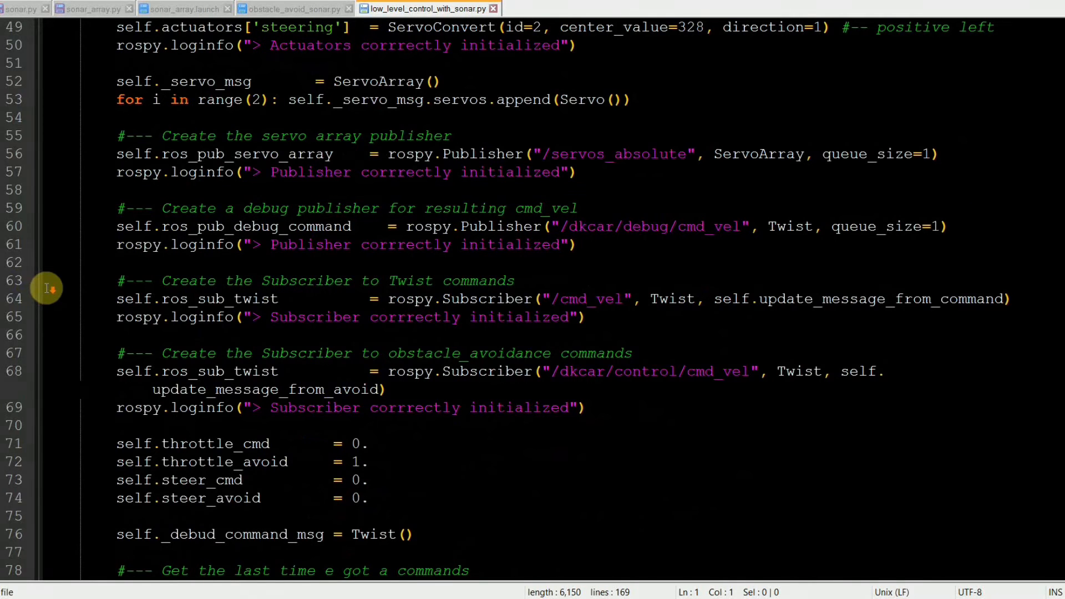
scroll("down", 3)
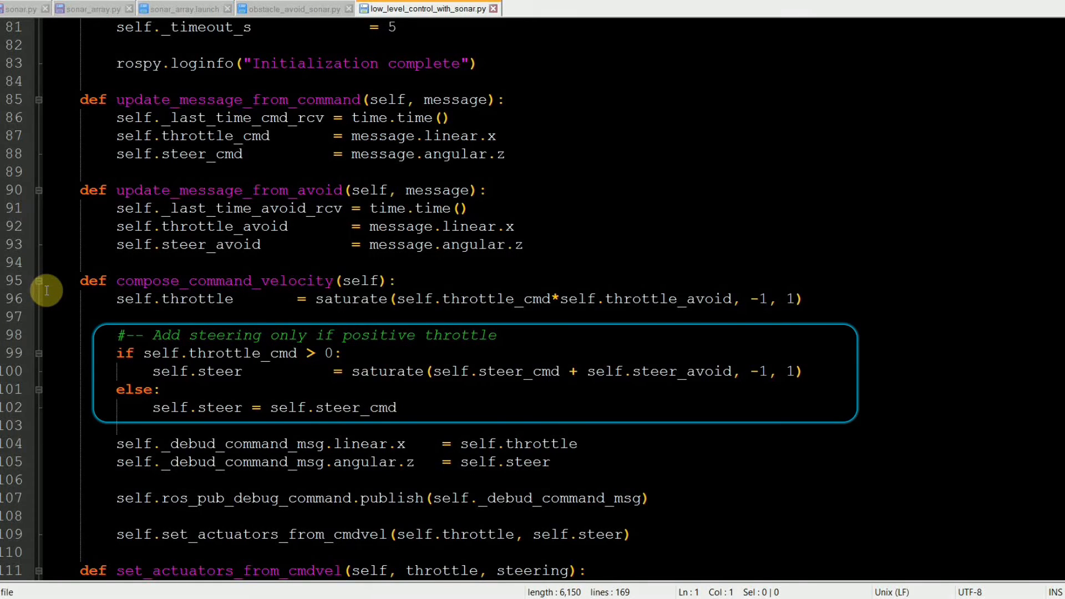
left_click(557, 7)
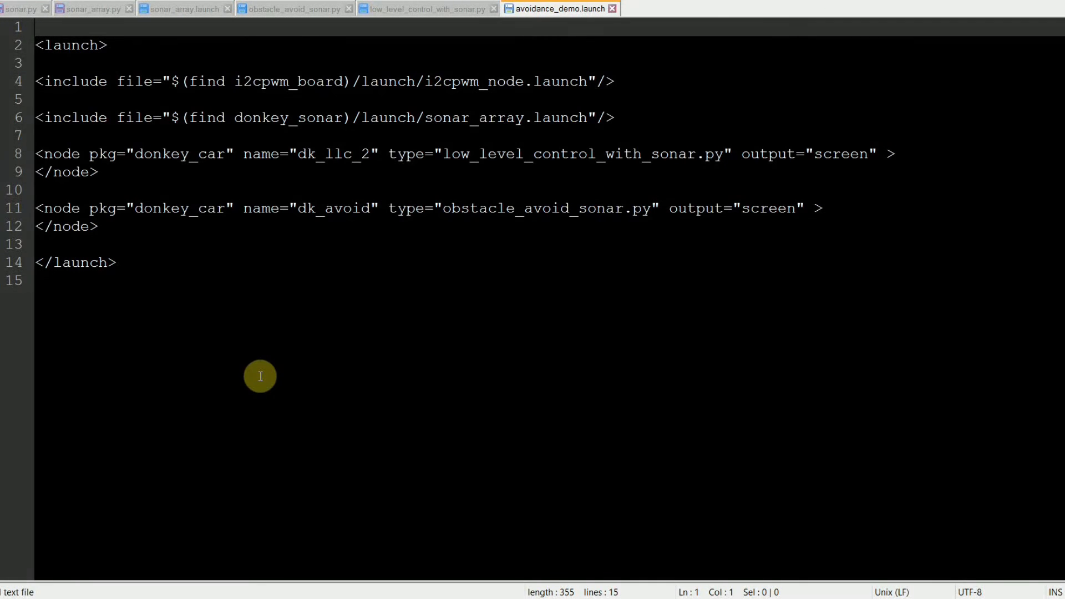
left_click(35, 27)
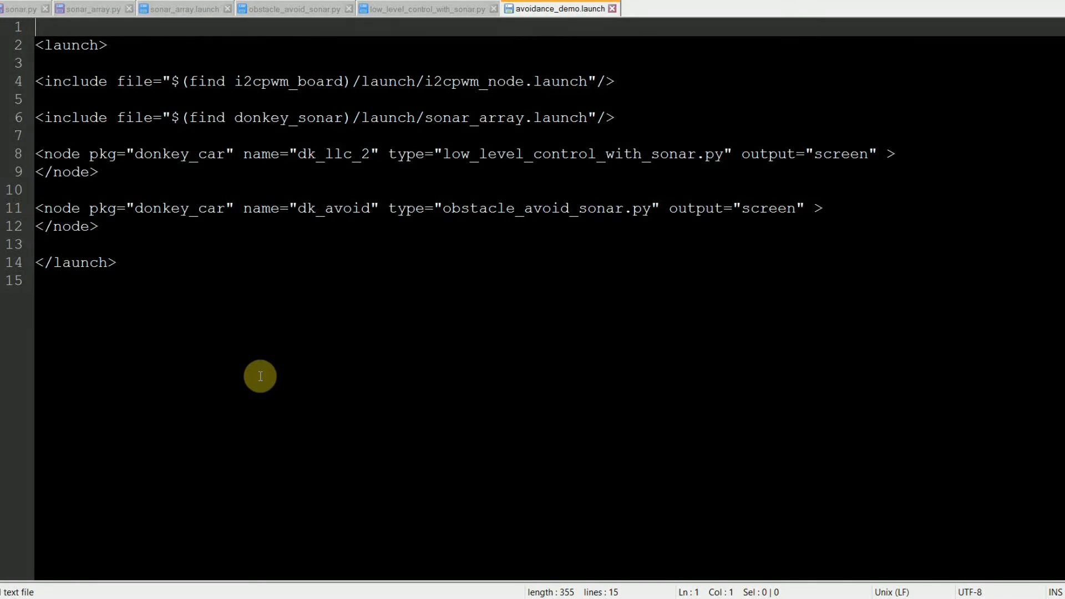